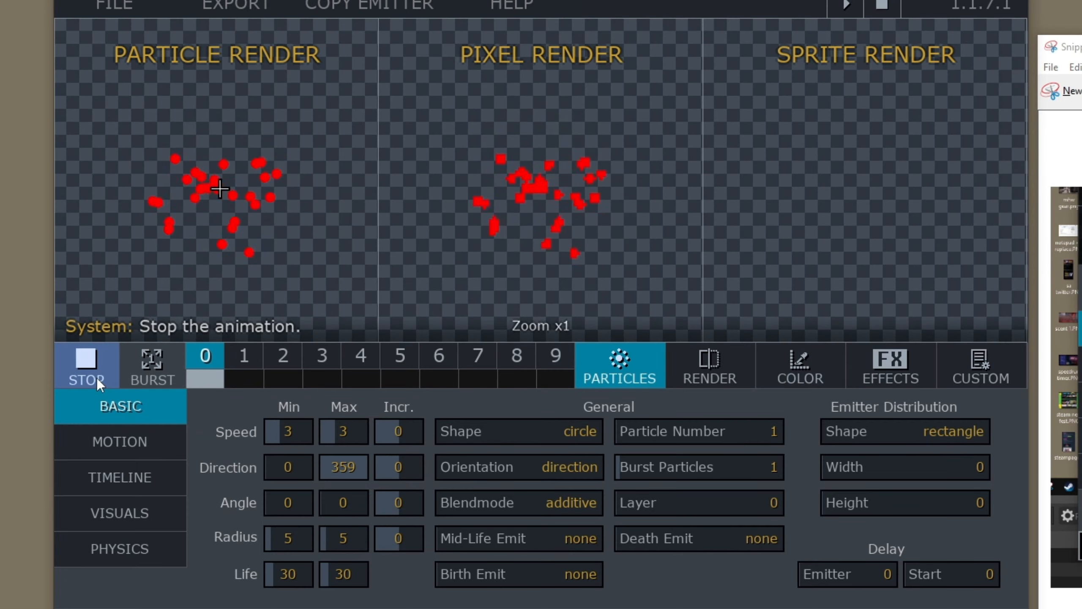
Make the particles slow-moving rectangles with shrinking radius.
{"action": "left_click", "coordinate": [399, 431]}
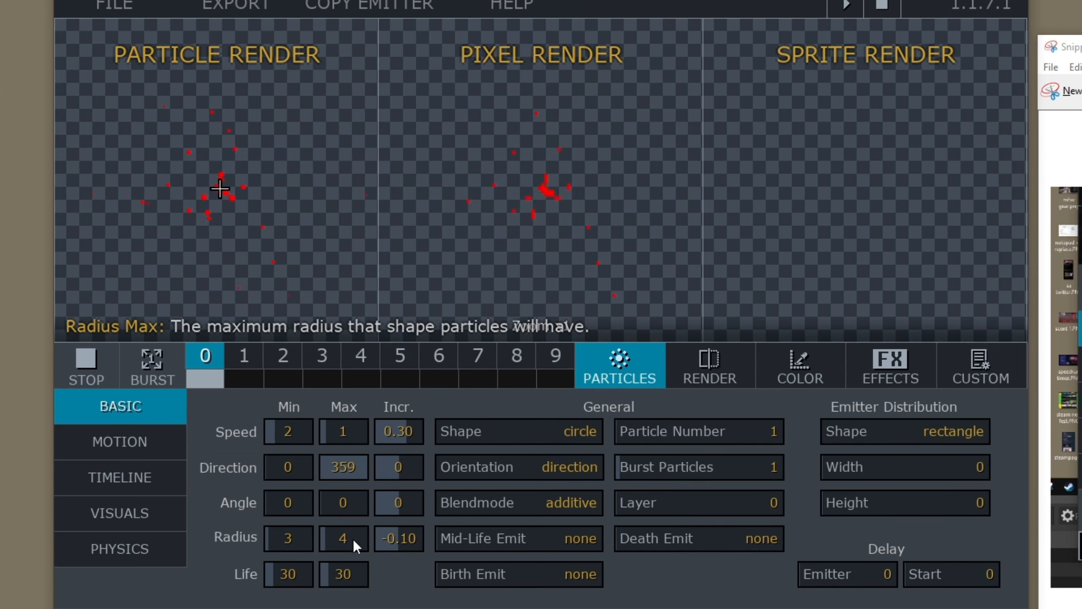
{"action": "left_click", "coordinate": [518, 431]}
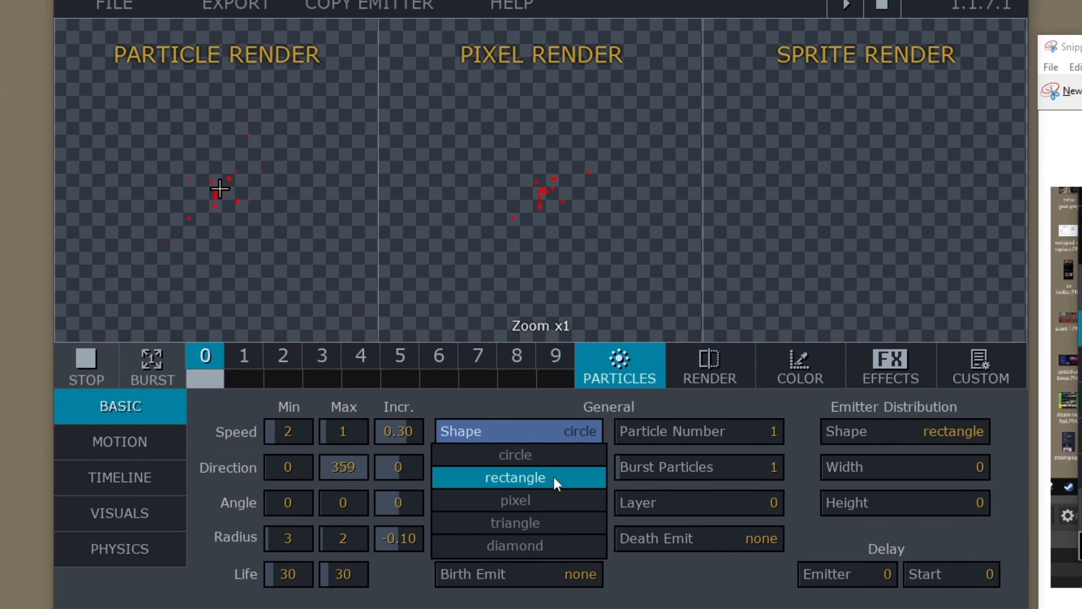
{"action": "left_click", "coordinate": [513, 477]}
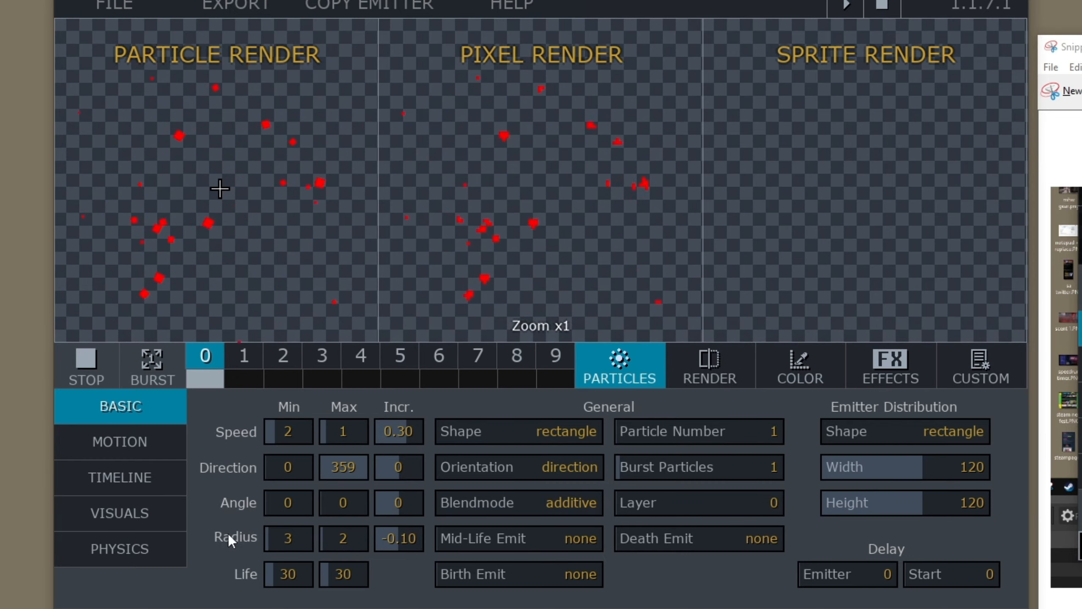
Set a 120 by 120 emitter with attractor Strength 0.20 in Physics.
{"action": "left_click", "coordinate": [119, 549]}
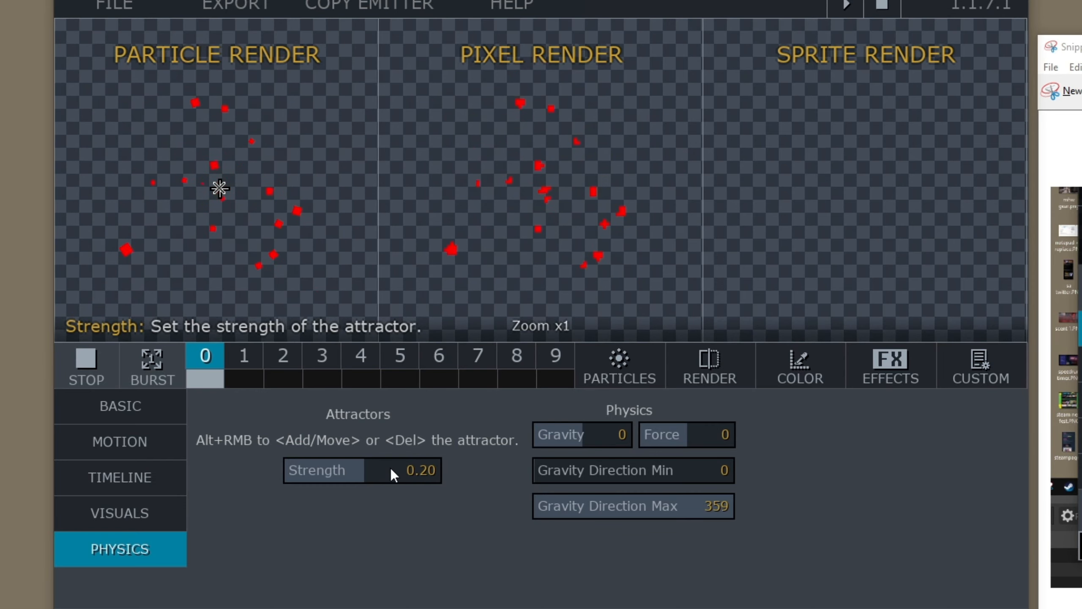
{"action": "mouse_move", "coordinate": [119, 442]}
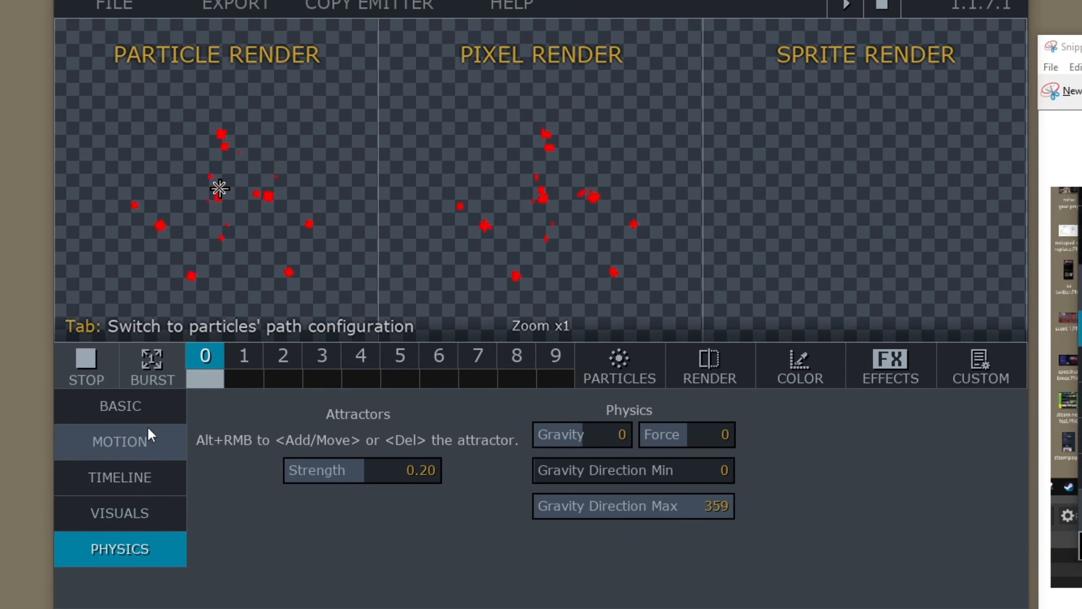
{"action": "left_click", "coordinate": [799, 366]}
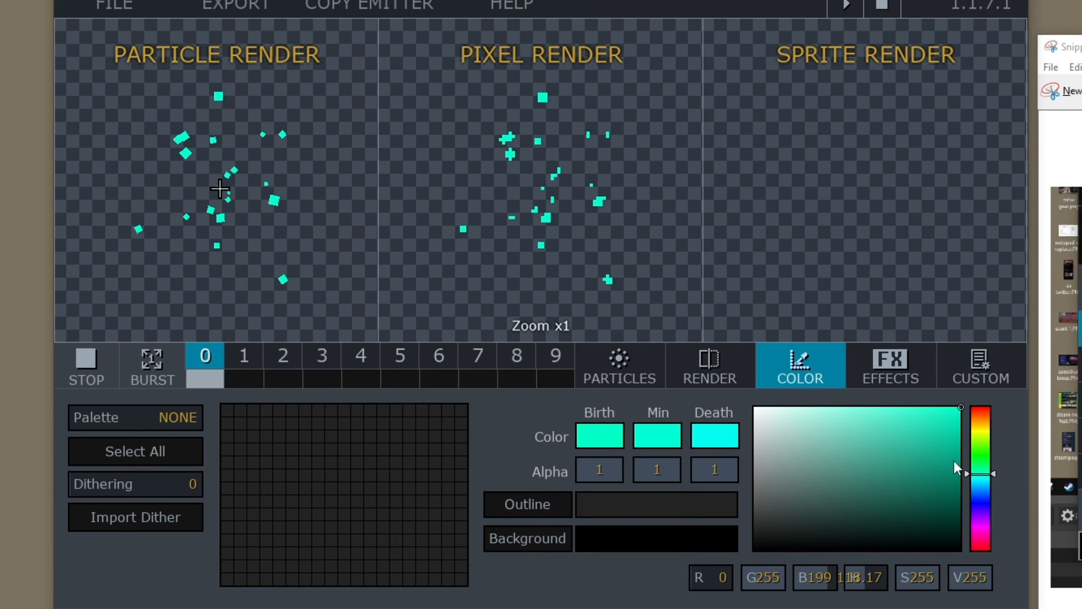
Give the cyan particles a lighter birth colour and a dark outline.
{"action": "left_click", "coordinate": [890, 415]}
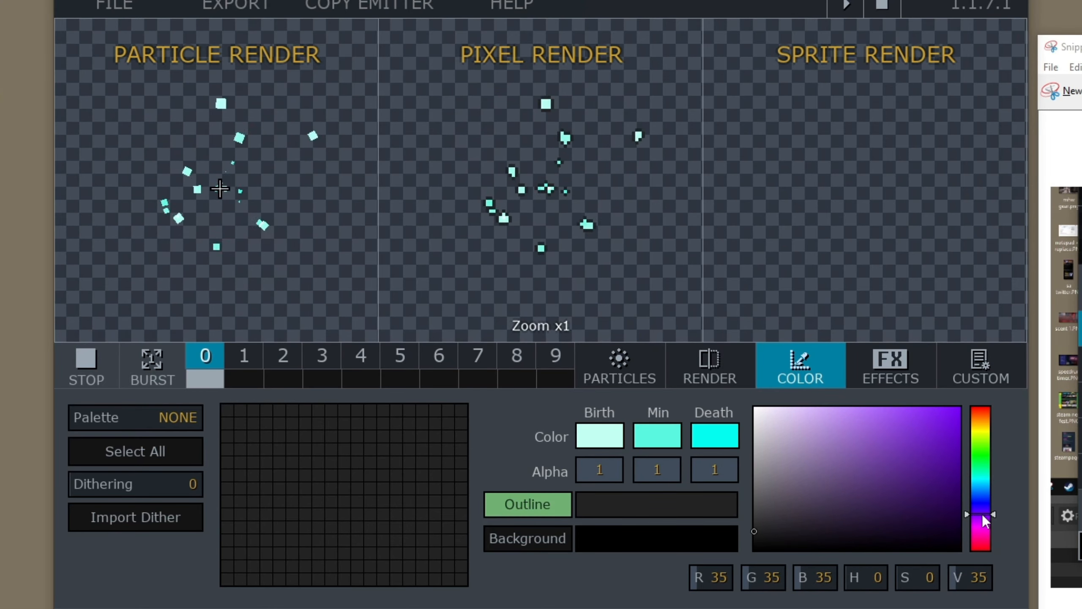
{"action": "left_click", "coordinate": [900, 415]}
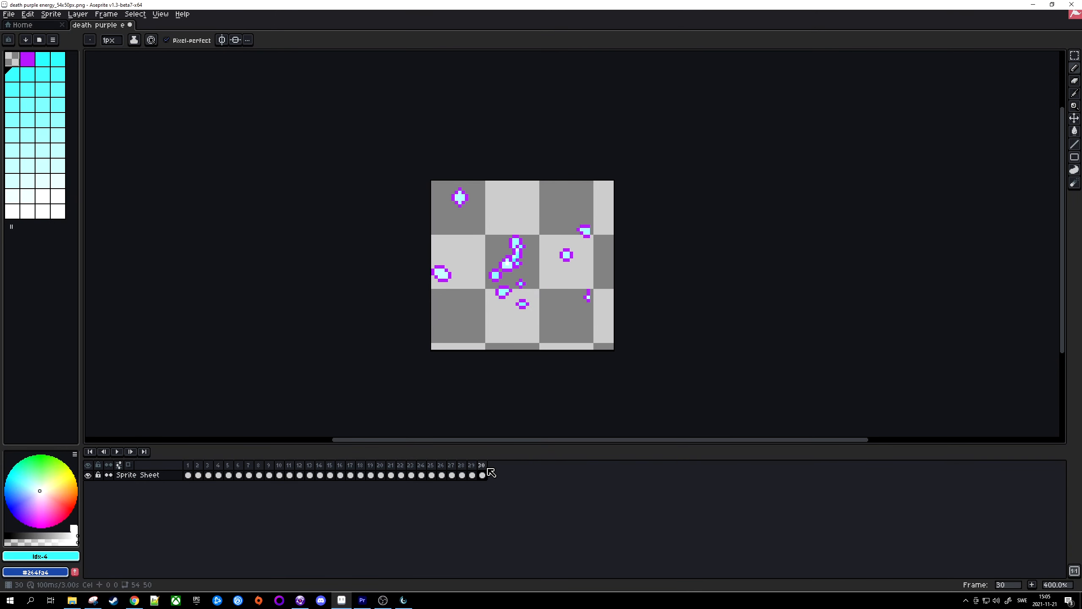
{"action": "left_click", "coordinate": [105, 14]}
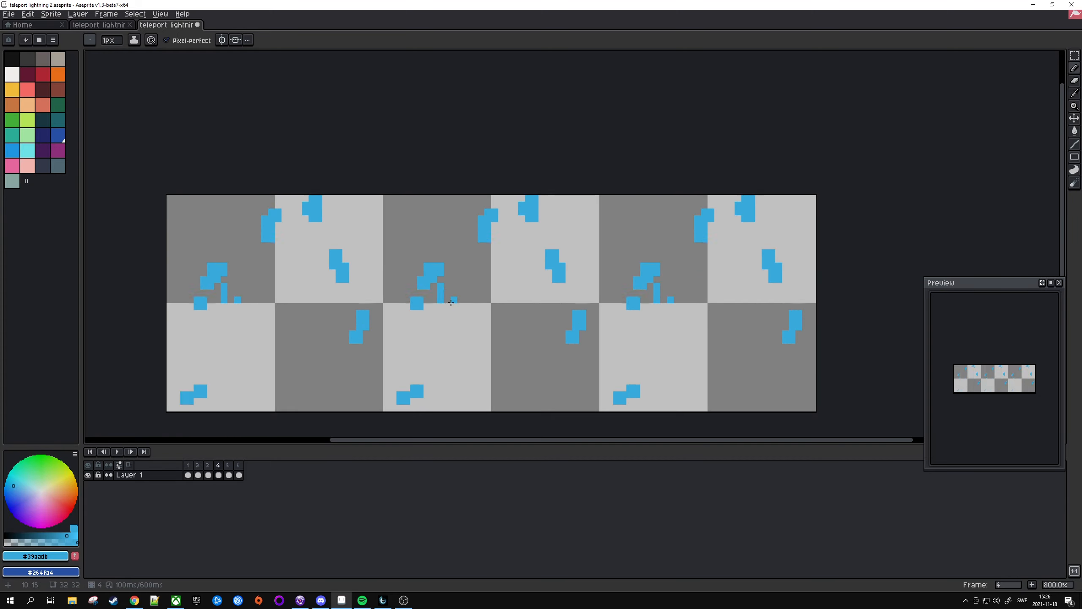
Pencil blue pixels onto a lightning fragment of the teleport trail.
{"action": "left_click", "coordinate": [227, 464]}
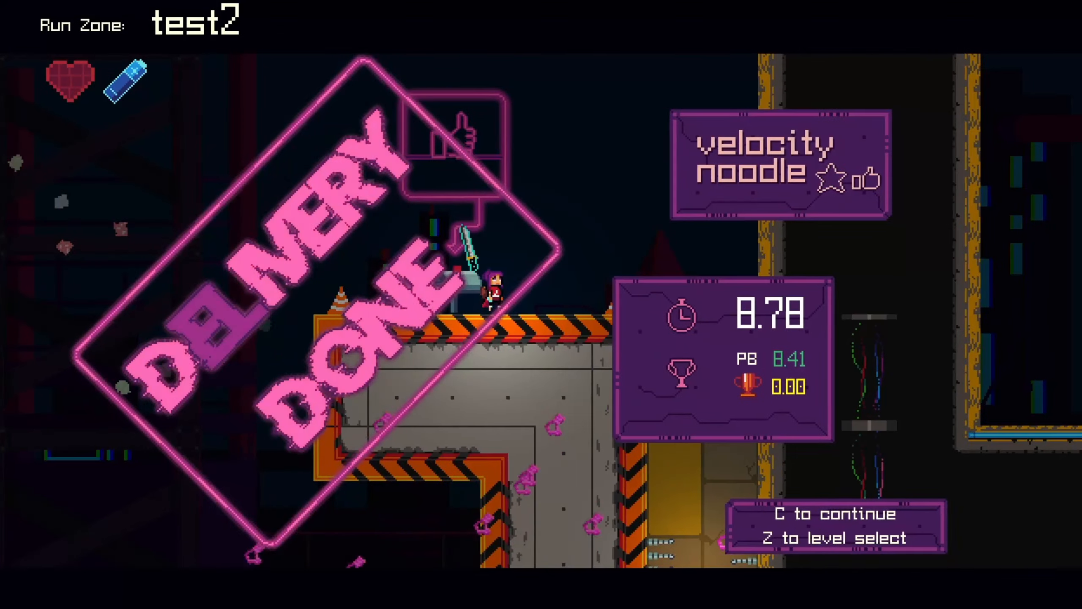
Continue past the finished test2 run into the next level.
{"action": "key", "text": "c"}
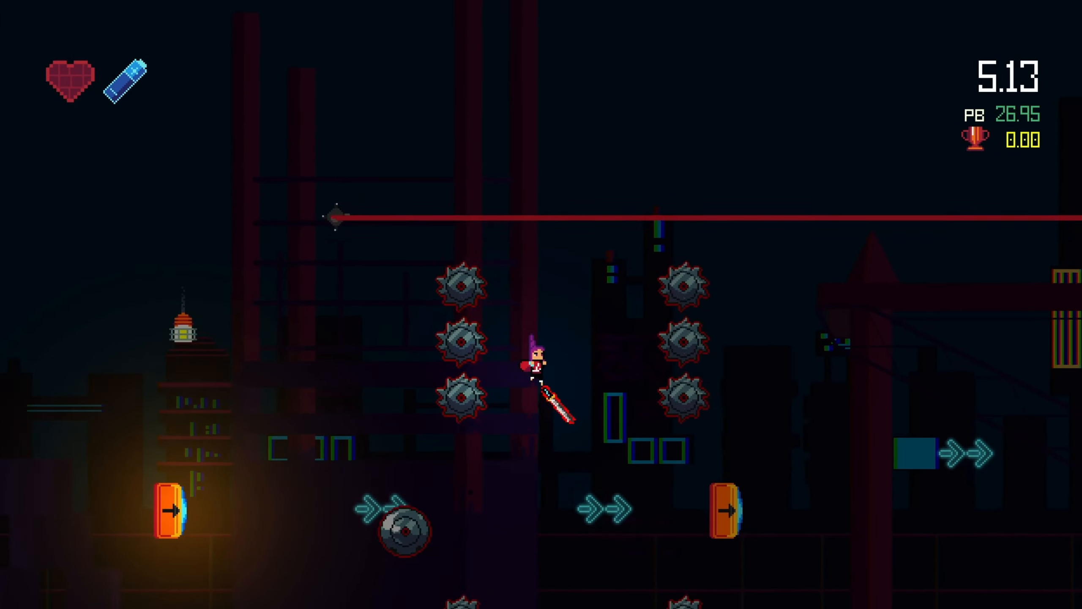